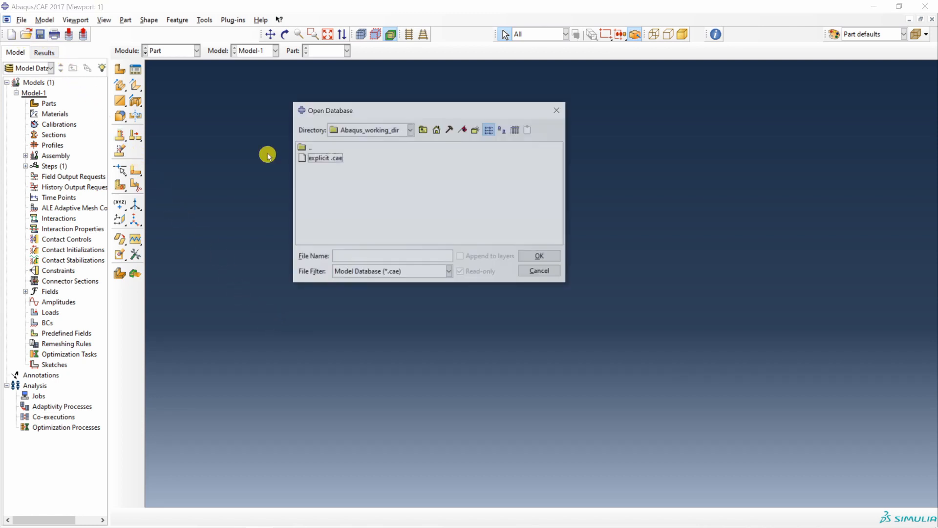
Filter the Open Database browser to show only Output Database (*.odb) files
{"action": "left_click", "coordinate": [449, 271]}
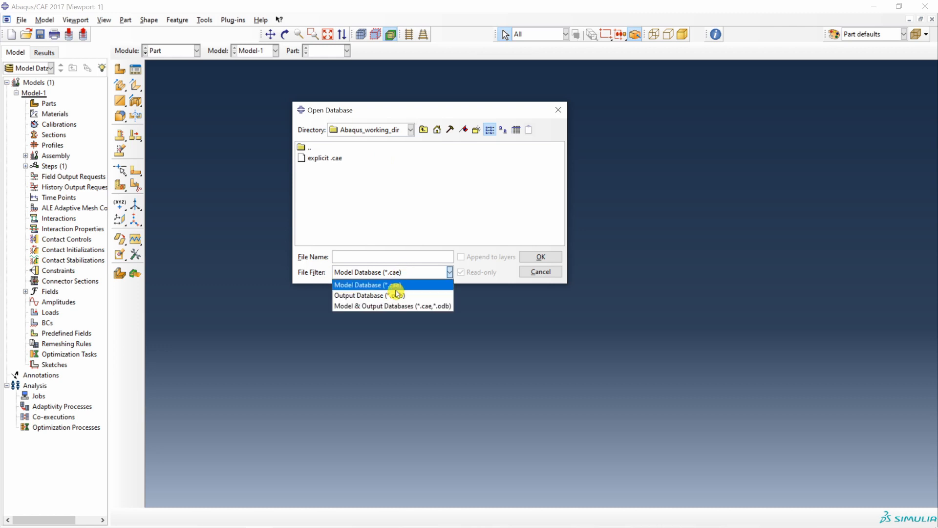
{"action": "left_click", "coordinate": [370, 295]}
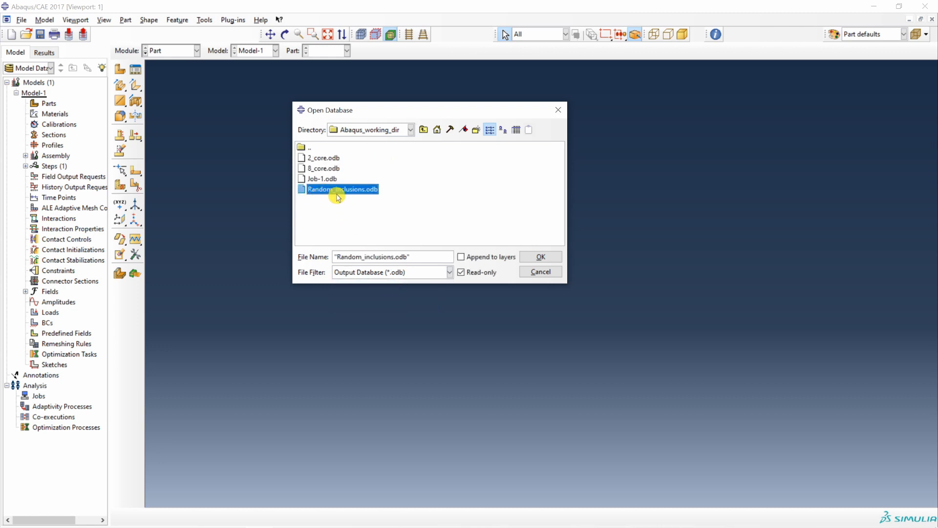
{"action": "mouse_move", "coordinate": [371, 196]}
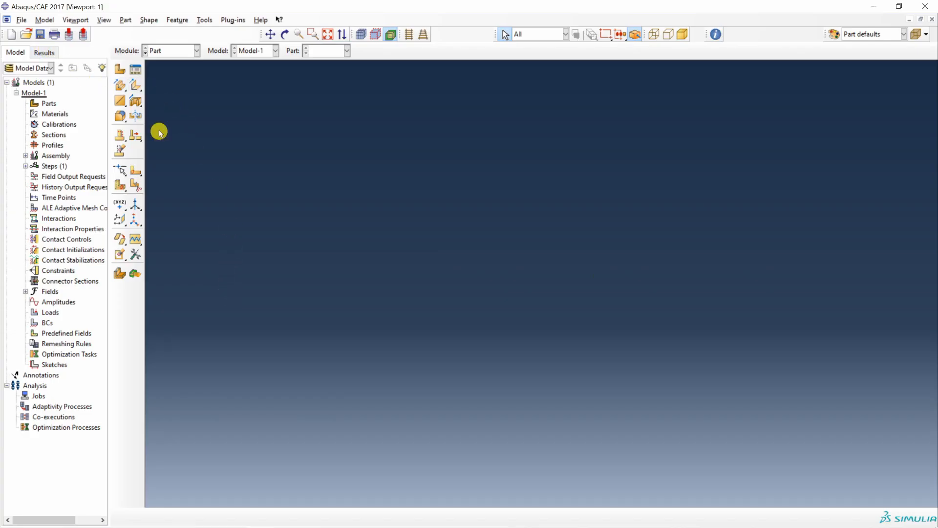
{"action": "left_click", "coordinate": [21, 19]}
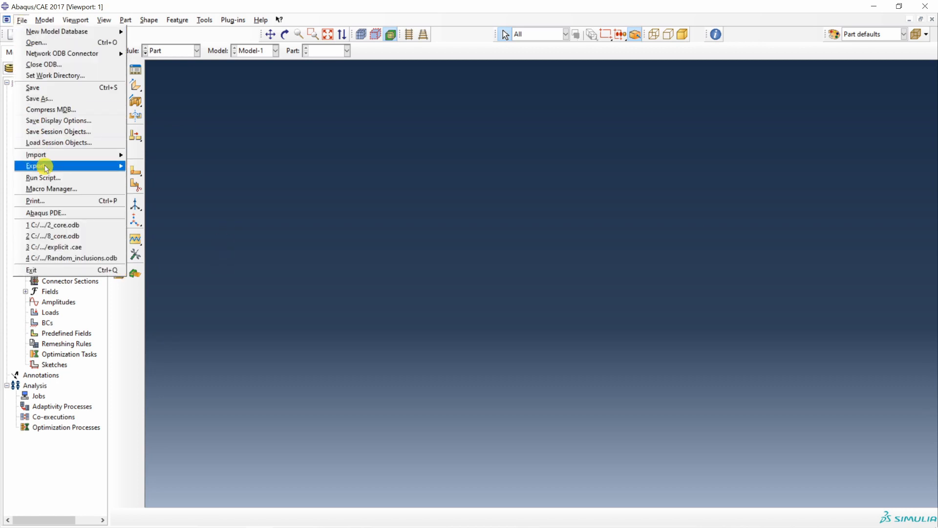
{"action": "left_click", "coordinate": [43, 177]}
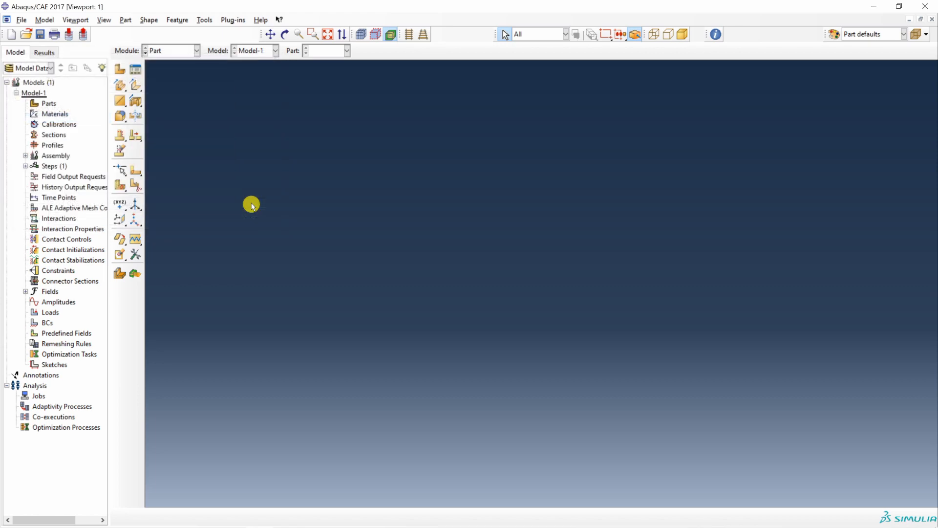
{"action": "mouse_move", "coordinate": [240, 282]}
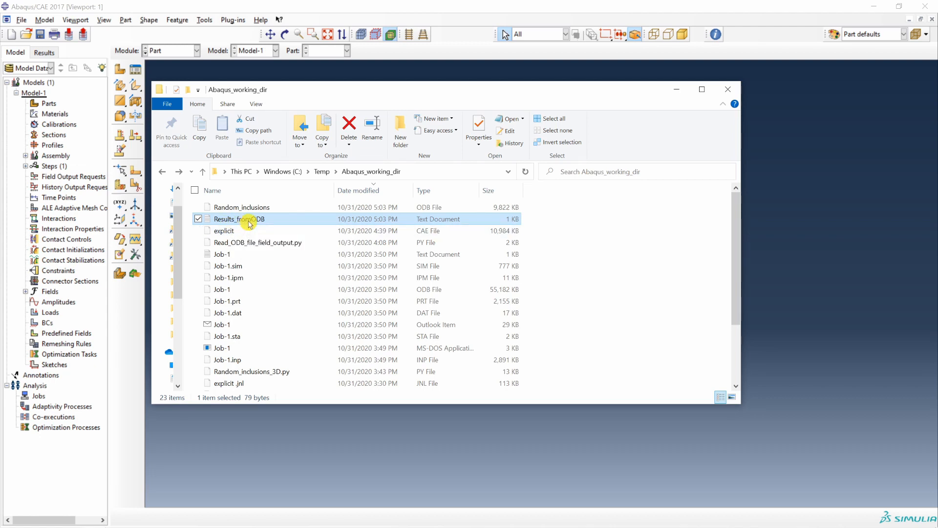
Open the Results_fromODB file in the Abaqus working folder
{"action": "double_click", "coordinate": [239, 218]}
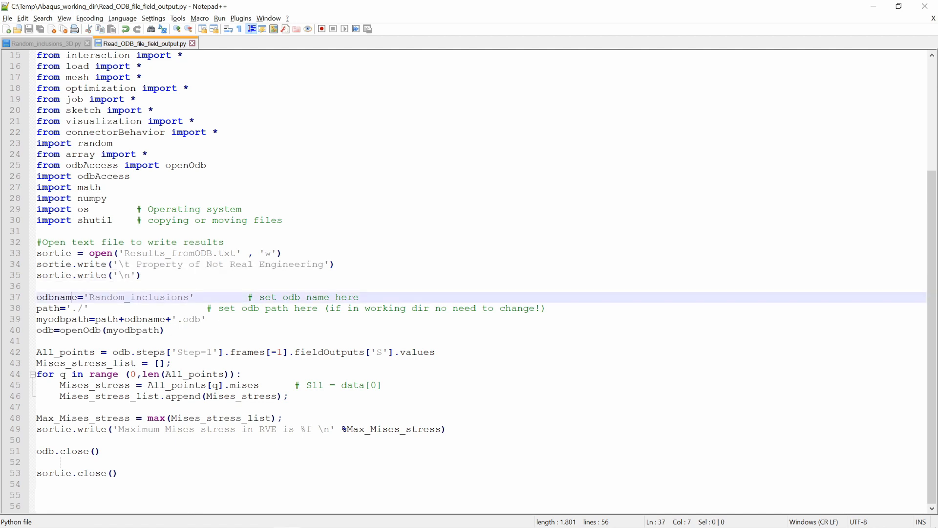
{"action": "double_click", "coordinate": [138, 297]}
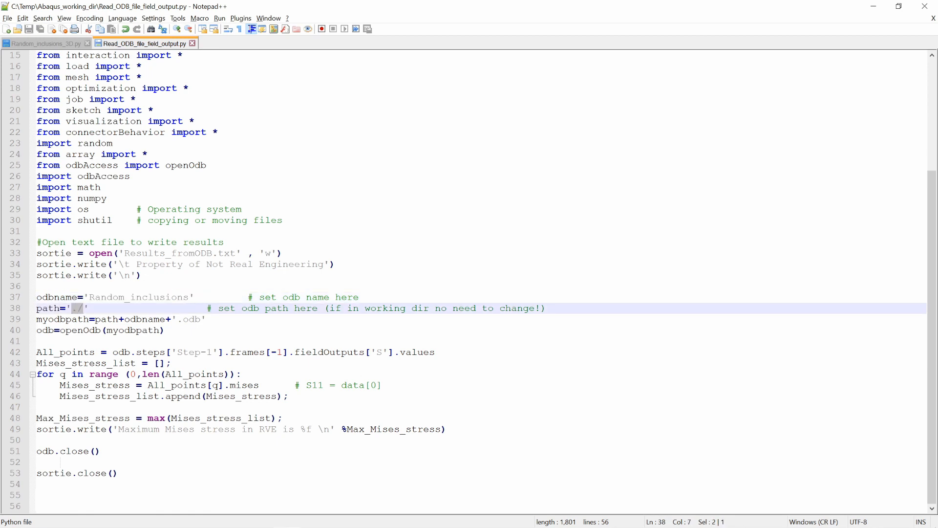
{"action": "double_click", "coordinate": [62, 320]}
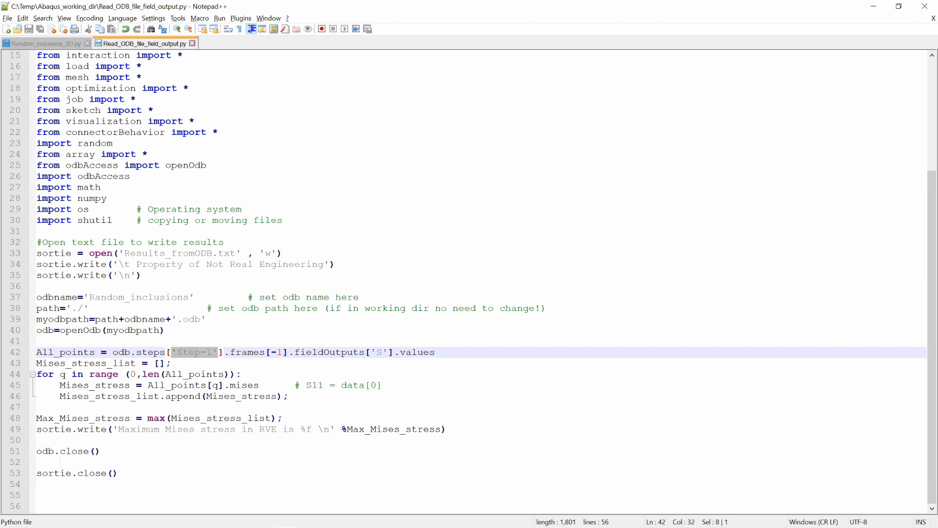
{"action": "double_click", "coordinate": [277, 351]}
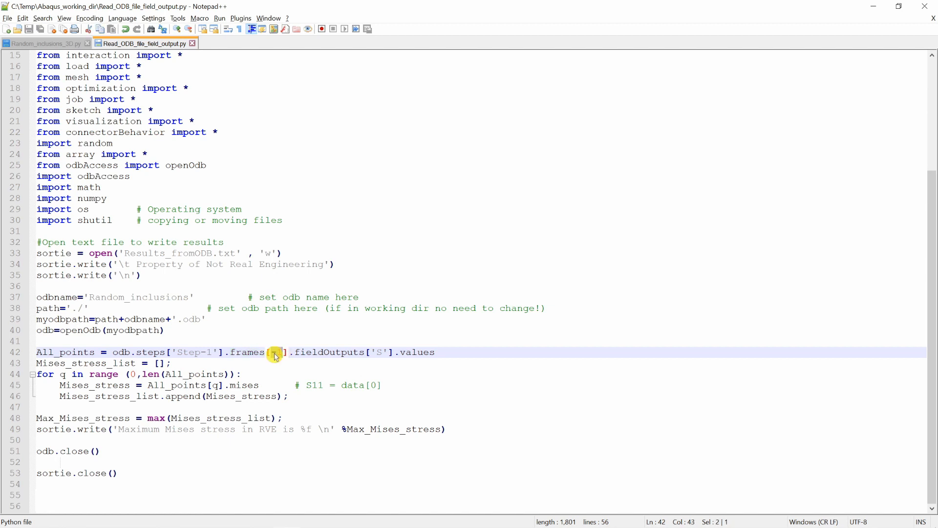
{"action": "type", "text": "-1"}
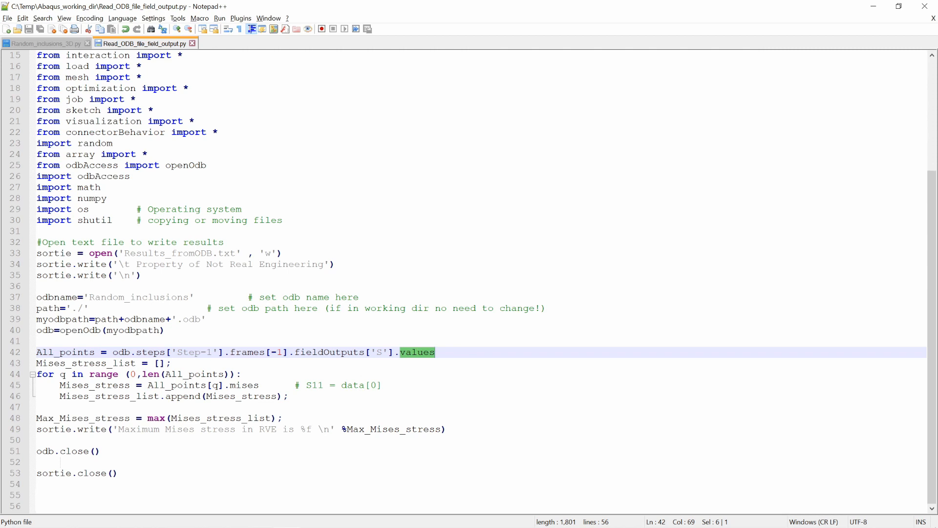
{"action": "left_click_drag", "start_coordinate": [398, 351], "coordinate": [114, 352]}
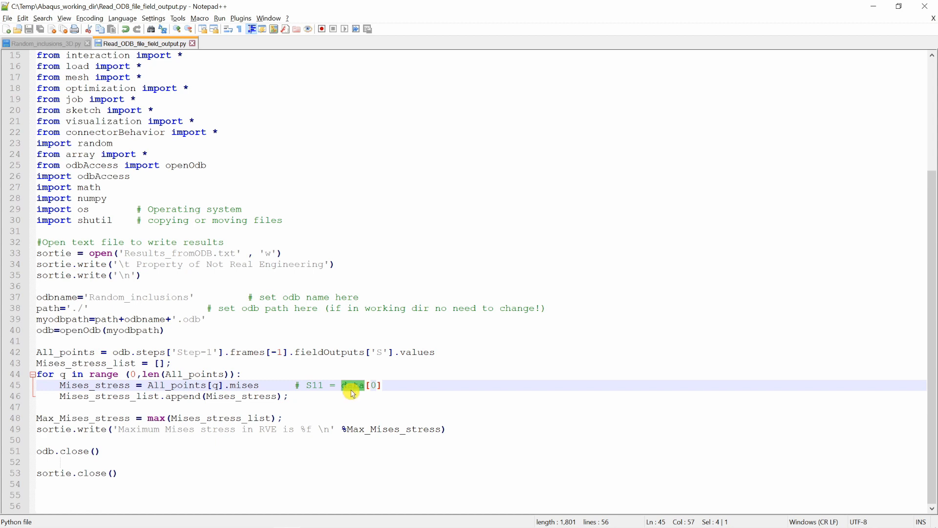
Highlight 'data' in the line 45 comment and the Mises stress list name on line 46
{"action": "double_click", "coordinate": [352, 384]}
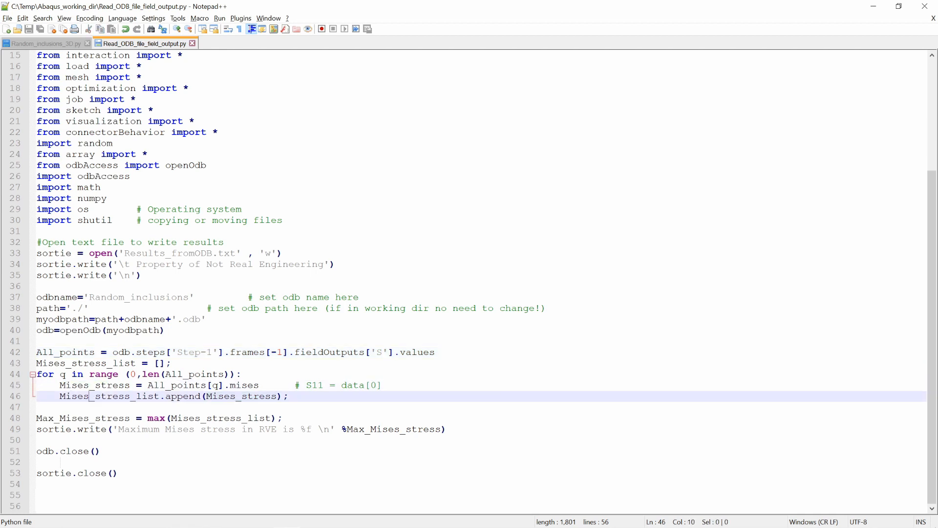
{"action": "double_click", "coordinate": [108, 396]}
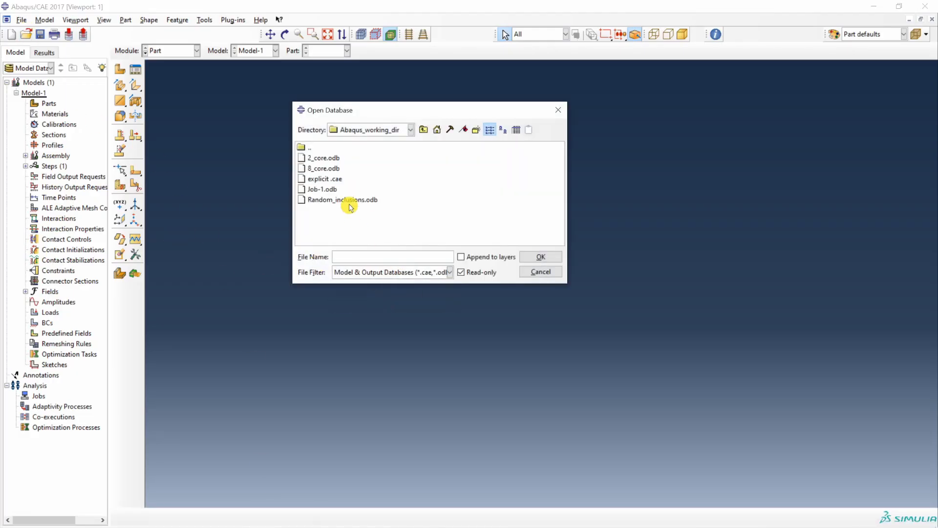
Open Random_inclusions.odb and return to the script in Notepad++
{"action": "double_click", "coordinate": [341, 200]}
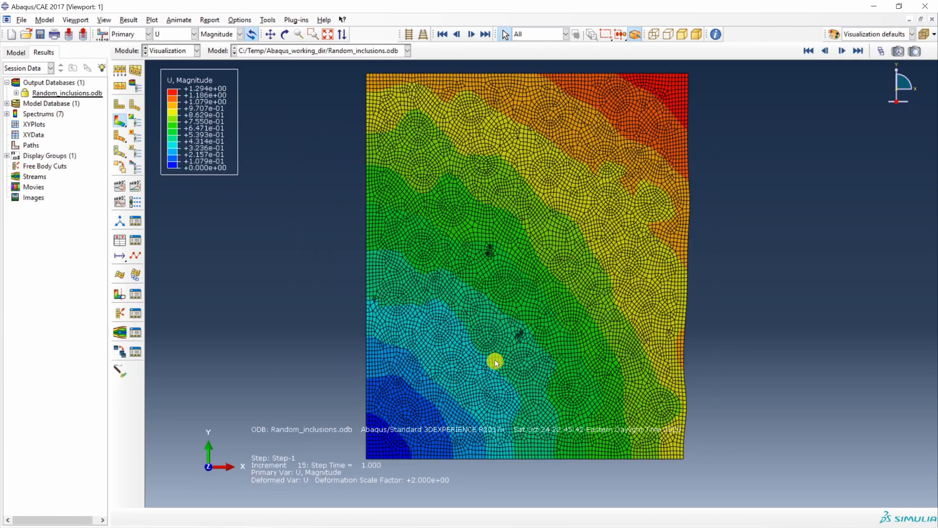
{"action": "left_click", "coordinate": [186, 34]}
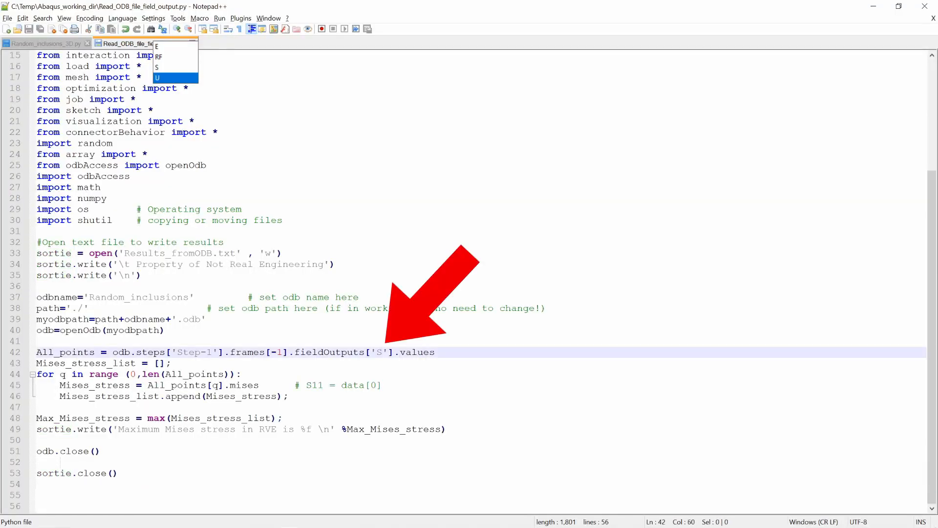
Request the 'U' field output and replace mises on line 45 with data[
{"action": "type", "text": "U"}
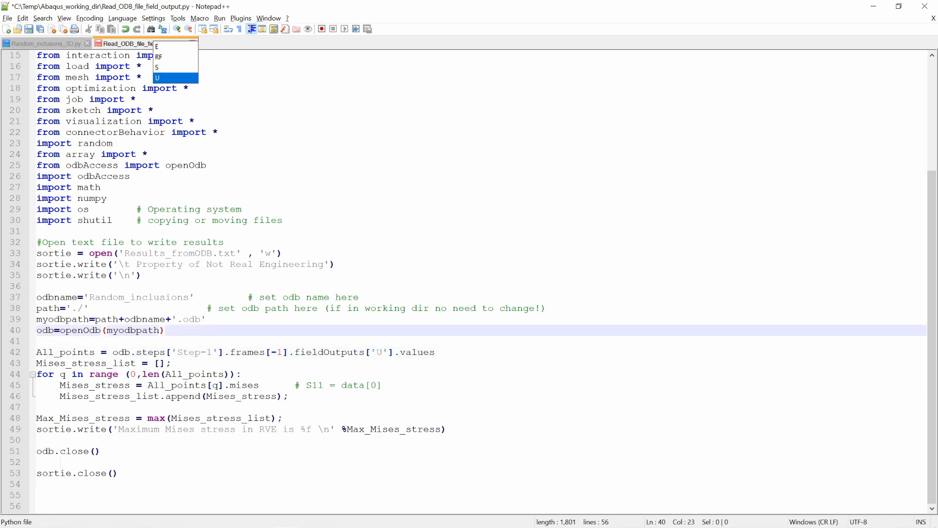
{"action": "double_click", "coordinate": [243, 385]}
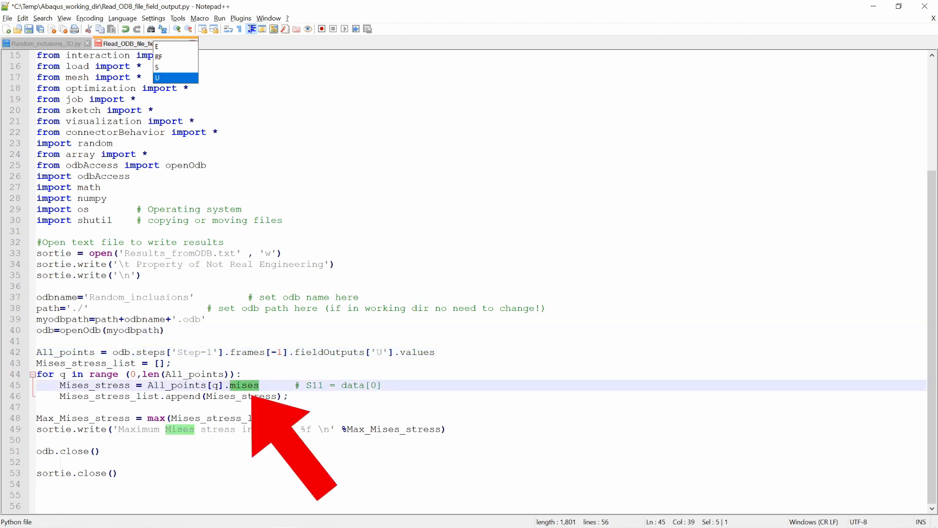
{"action": "type", "text": "data"}
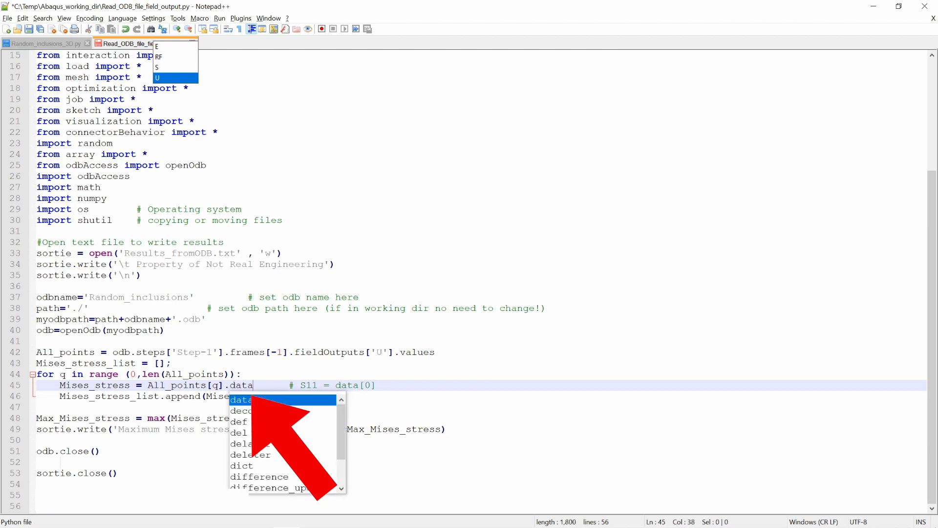
{"action": "type", "text": "["}
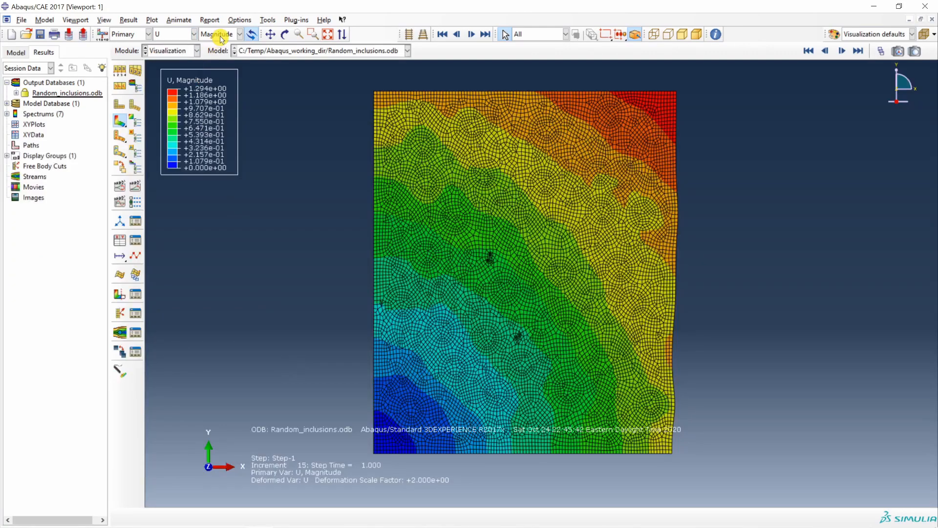
Switch the contour component from Magnitude to U1
{"action": "left_click", "coordinate": [237, 34]}
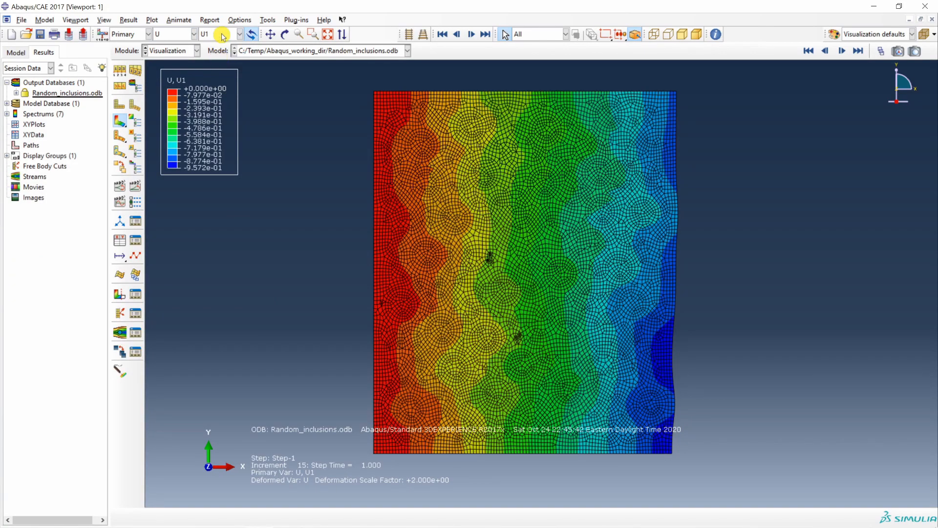
{"action": "left_click", "coordinate": [204, 34]}
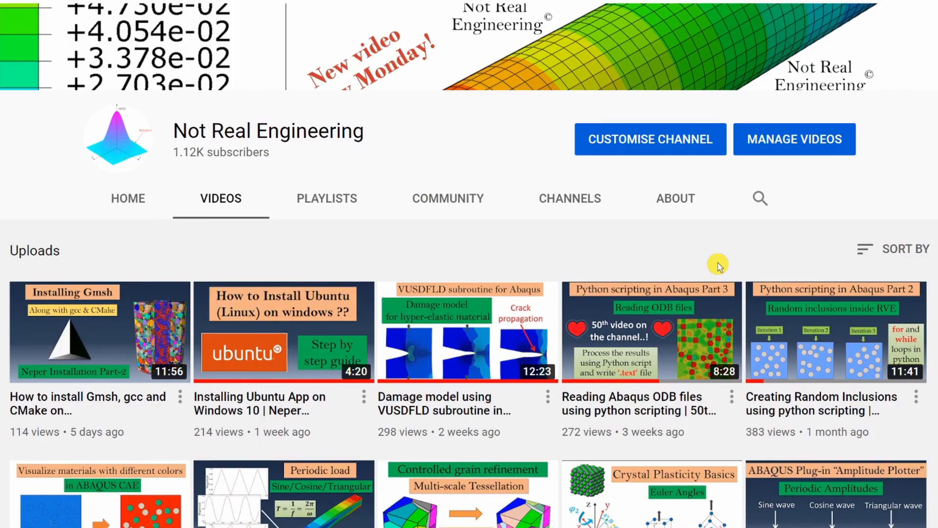
Scroll down the Not Real Engineering channel page toward its videos
{"action": "scroll", "scroll_direction": "down", "scroll_amount": 3}
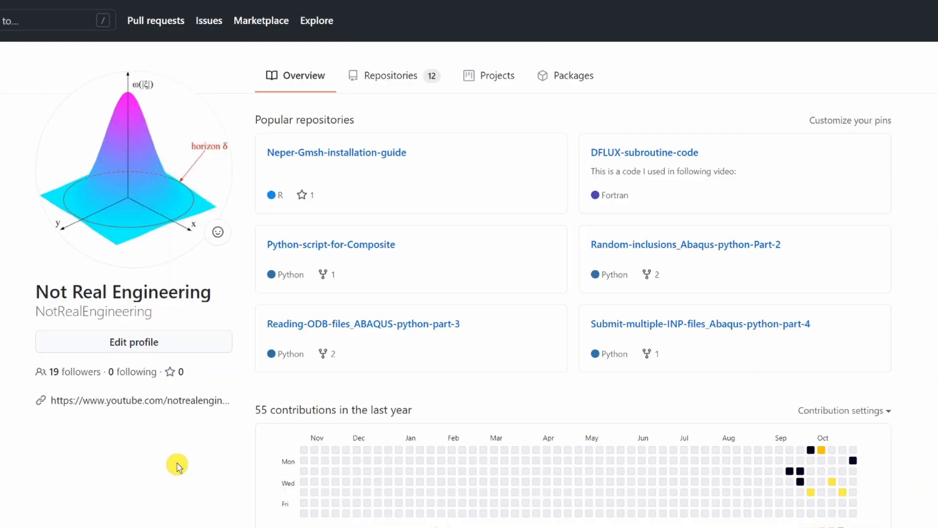
{"action": "mouse_move", "coordinate": [197, 438]}
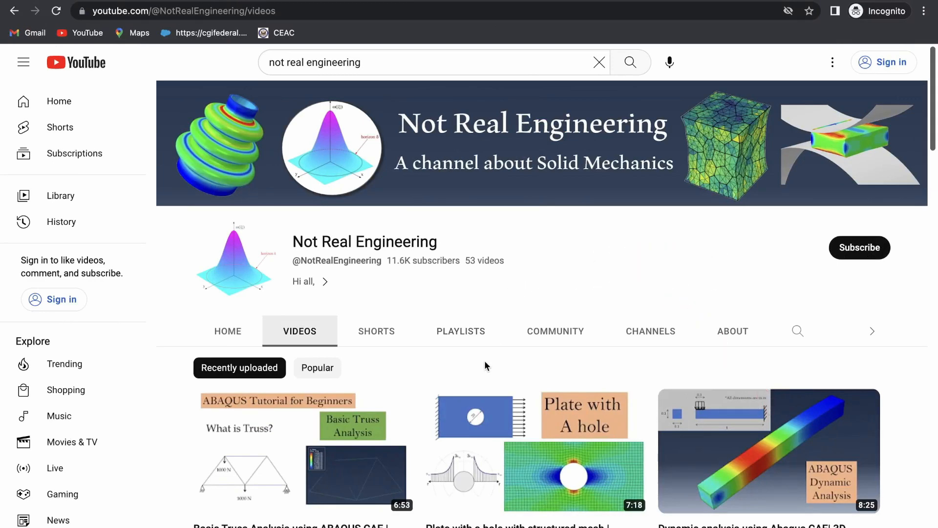
Browse the channel's playlists, open ANSYS tutorials, then return to the uploaded videos
{"action": "left_click", "coordinate": [461, 331]}
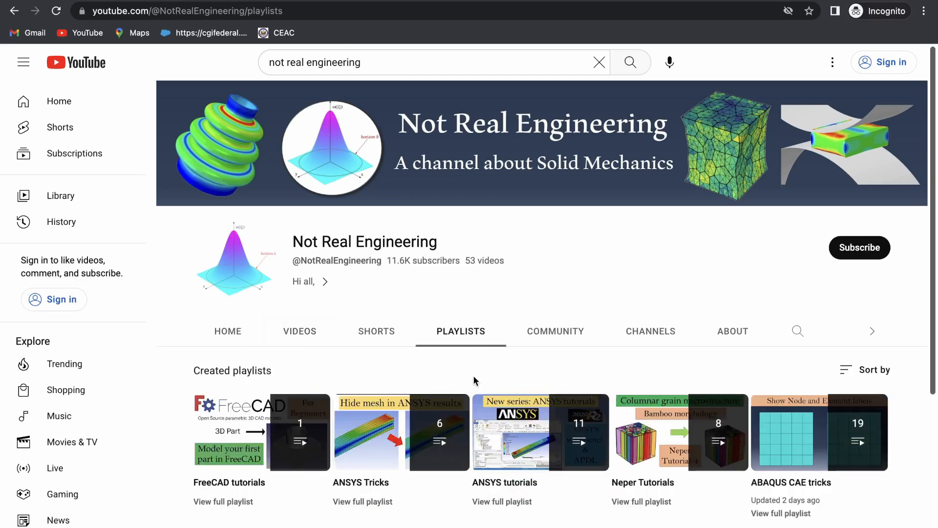
{"action": "scroll", "scroll_direction": "down", "scroll_amount": 3}
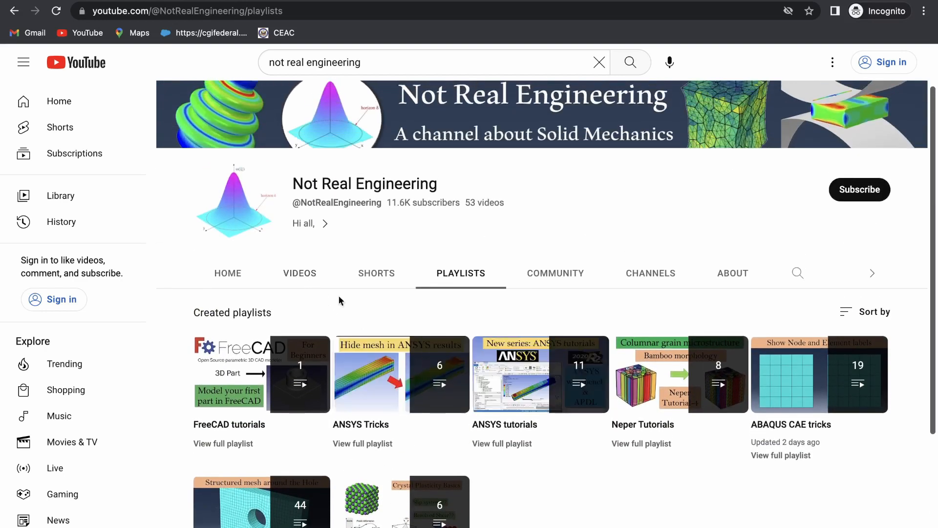
{"action": "scroll", "scroll_direction": "down", "scroll_amount": 3}
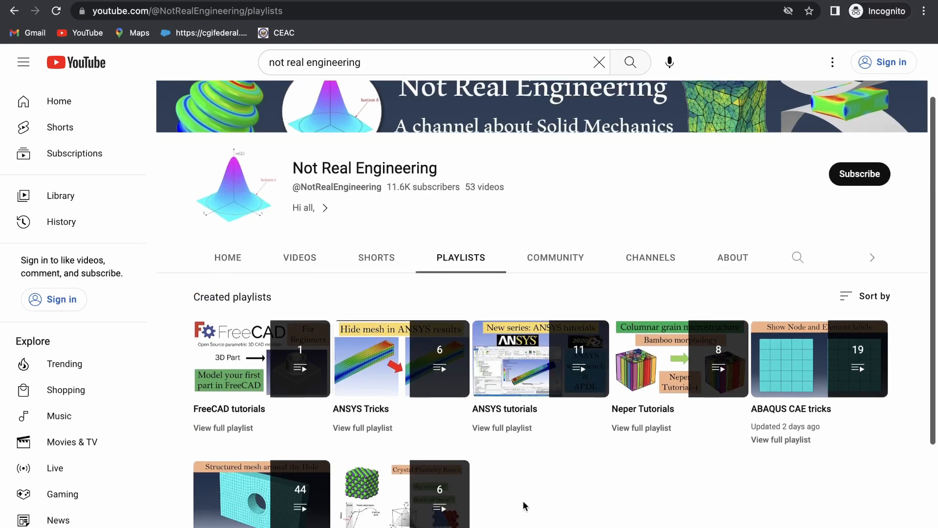
{"action": "mouse_move", "coordinate": [539, 358]}
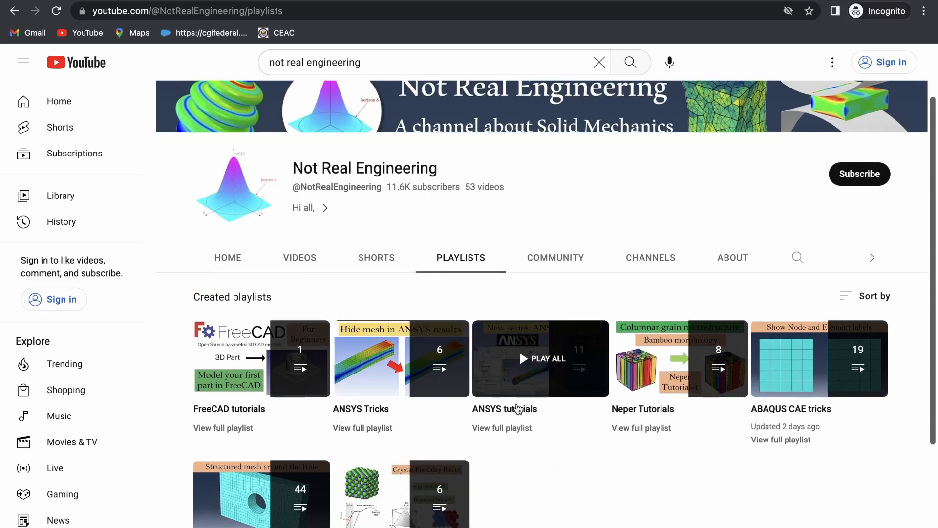
{"action": "scroll", "scroll_direction": "down", "scroll_amount": 3}
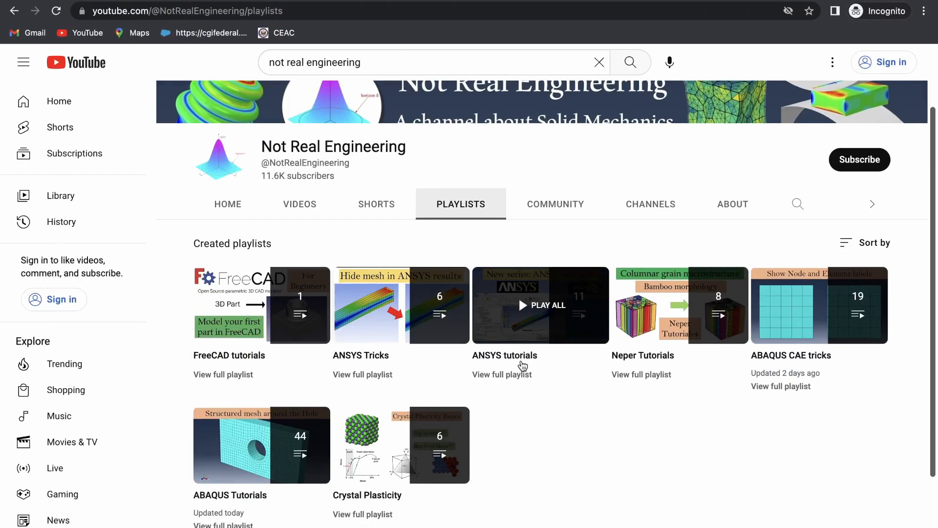
{"action": "left_click", "coordinate": [539, 305]}
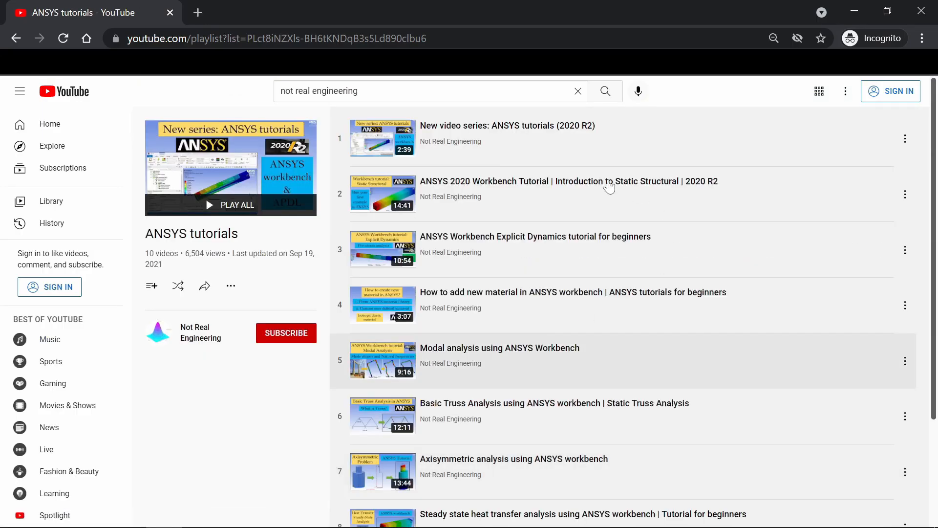
{"action": "left_click", "coordinate": [201, 332]}
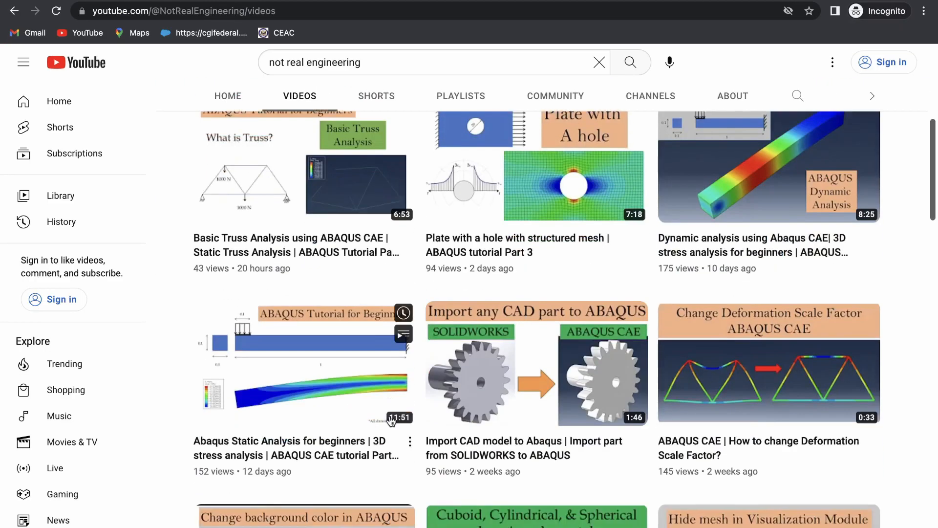